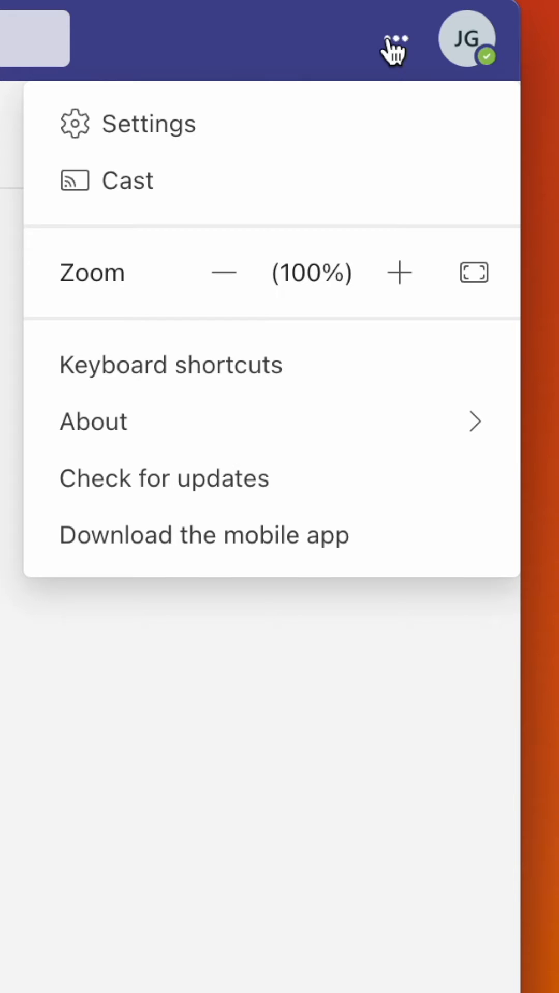
mouse_move(364, 128)
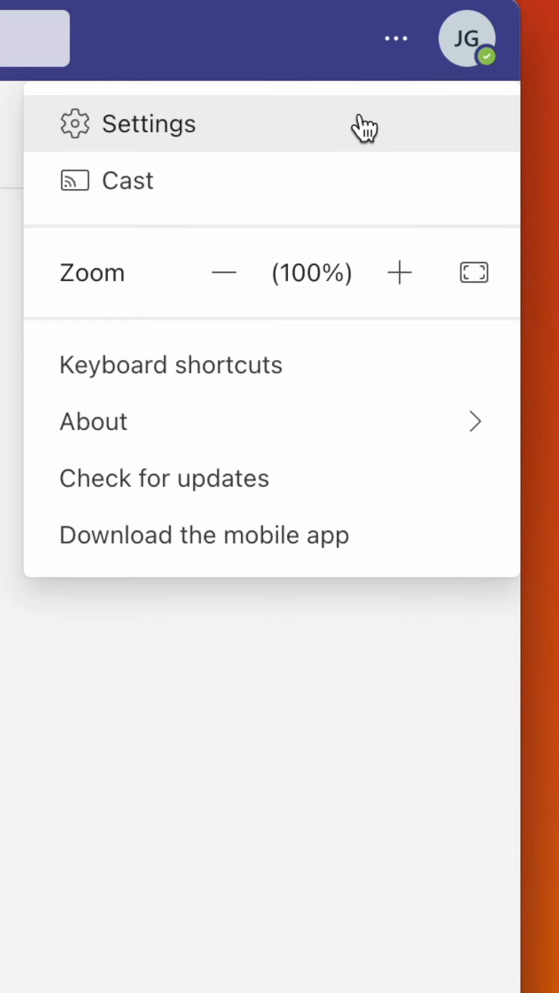
Open Teams Settings from the Settings and more menu, landing on the General page
left_click(149, 125)
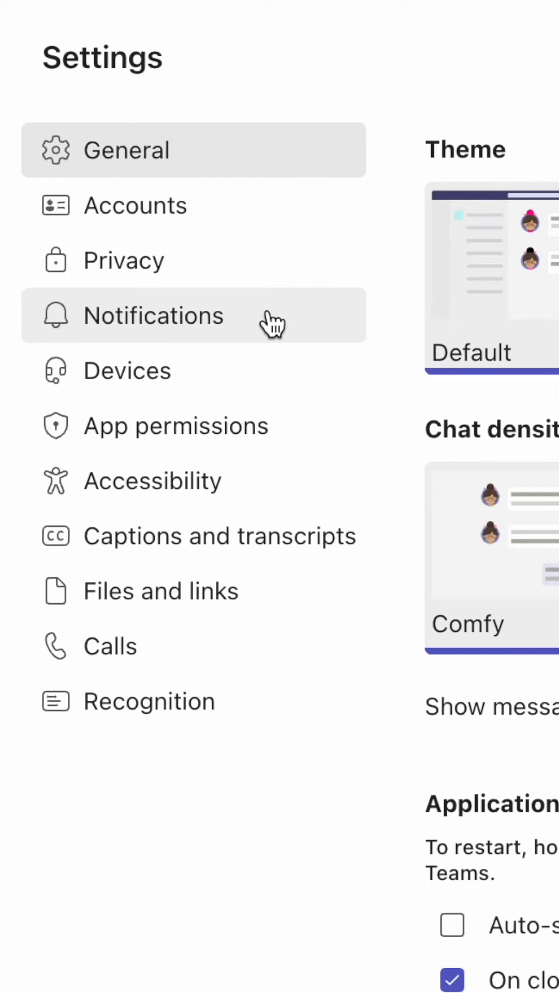
Switch on 'Play sound for incoming calls and notifications' in the Notifications settings
left_click(154, 316)
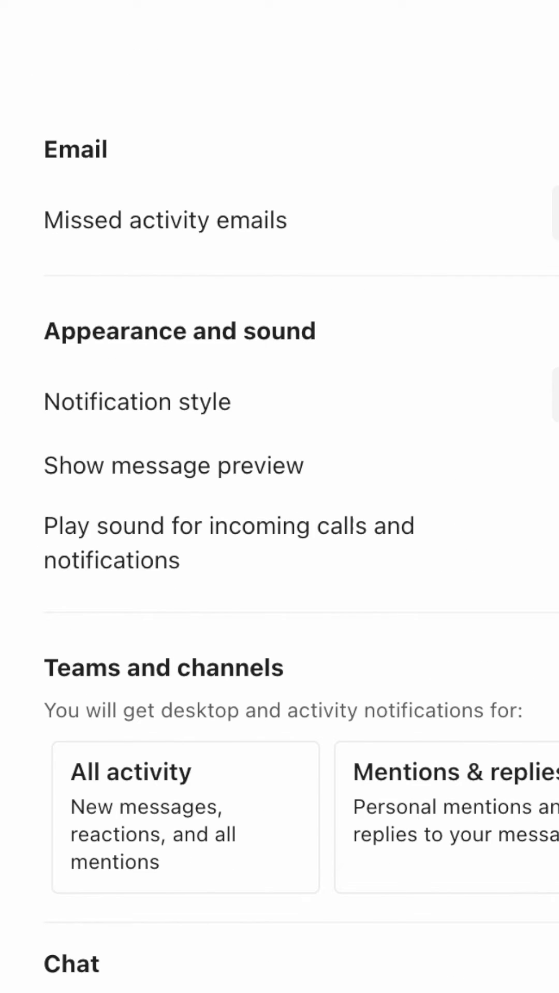
mouse_move(228, 543)
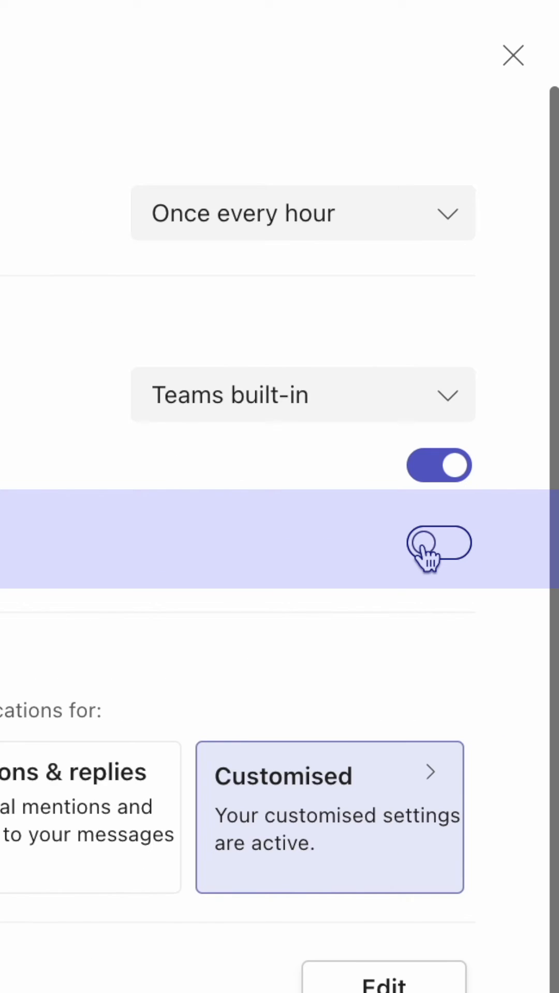
left_click(439, 548)
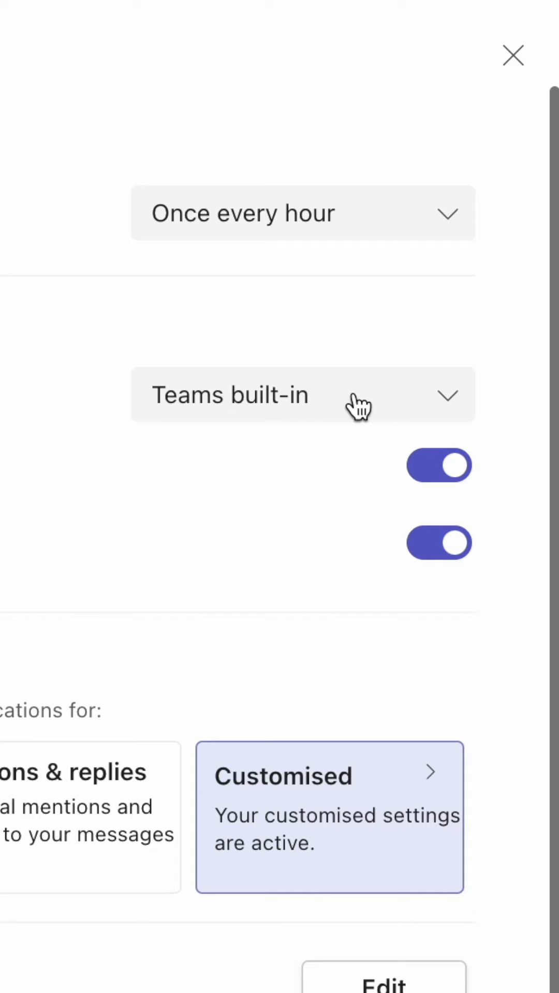
left_click(302, 395)
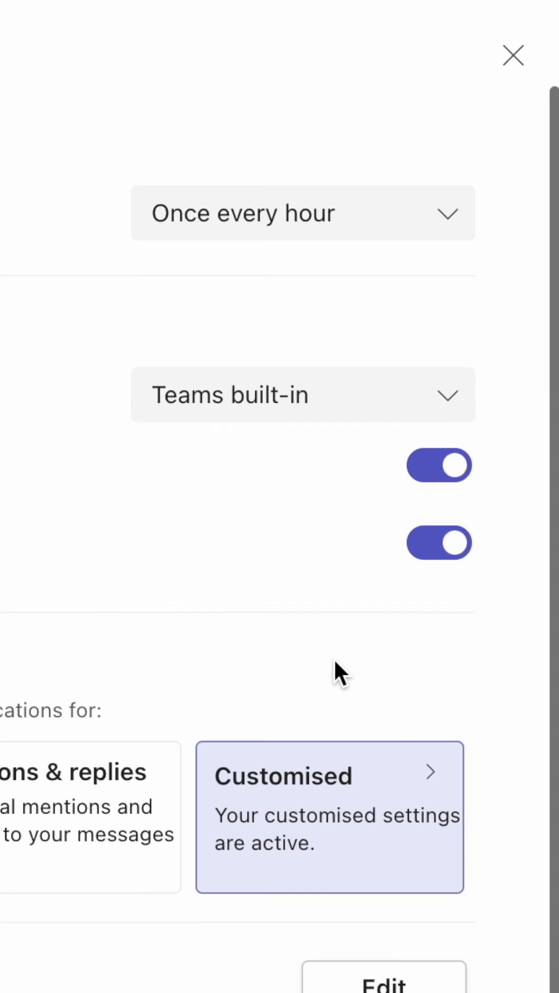
scroll("down", 3)
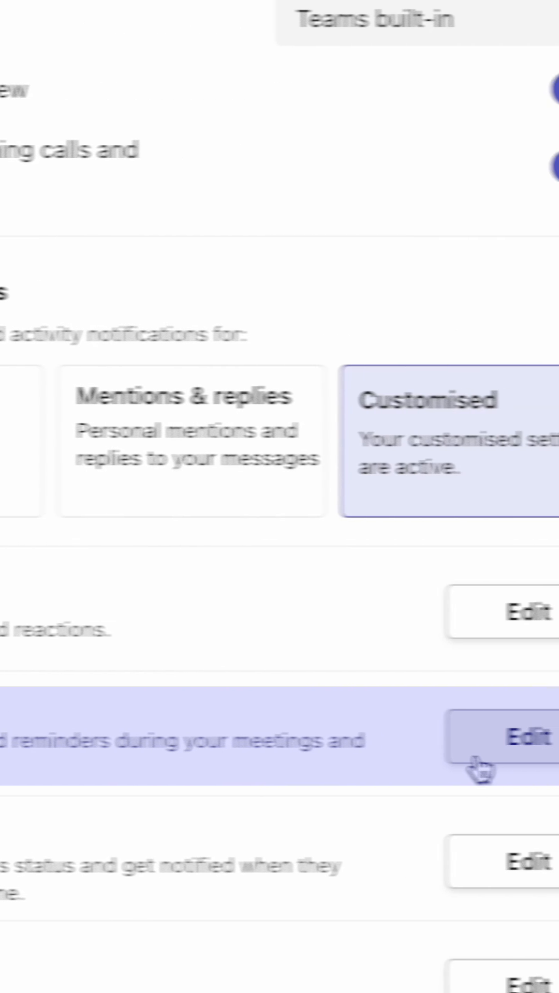
Open the Meetings and Calls notification options via its Edit button
left_click(522, 738)
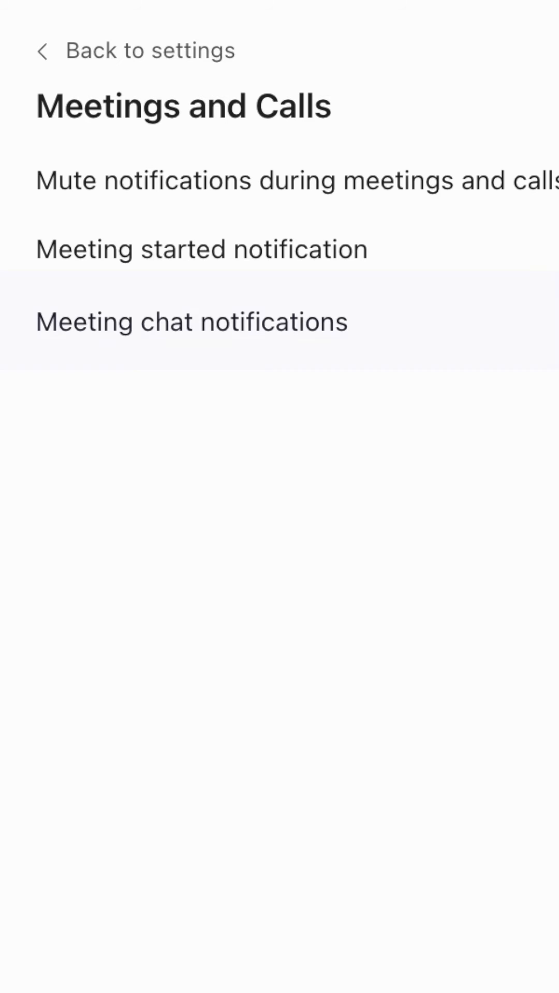
Review meeting chat notification choices and turn on 'Mute notifications during meetings and calls'
left_click(191, 320)
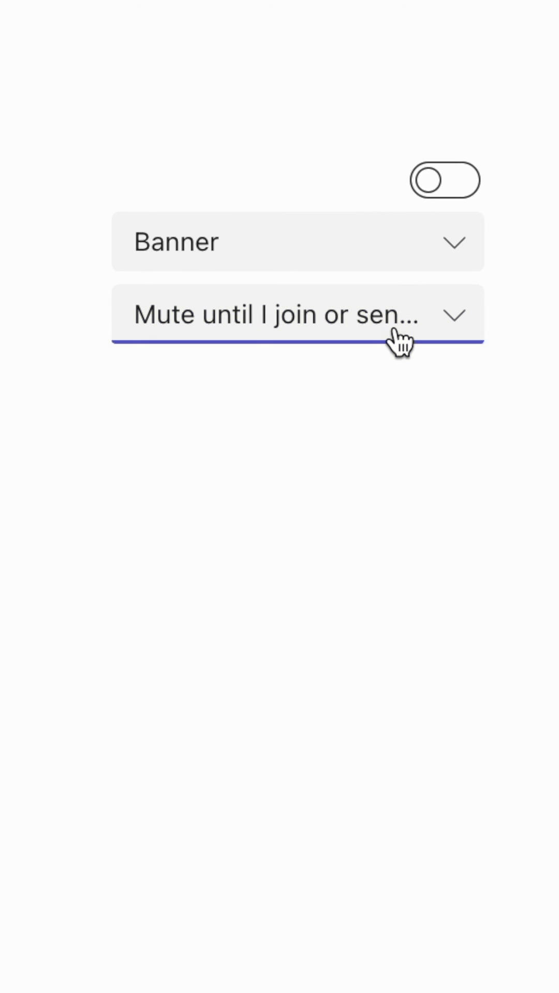
left_click(297, 315)
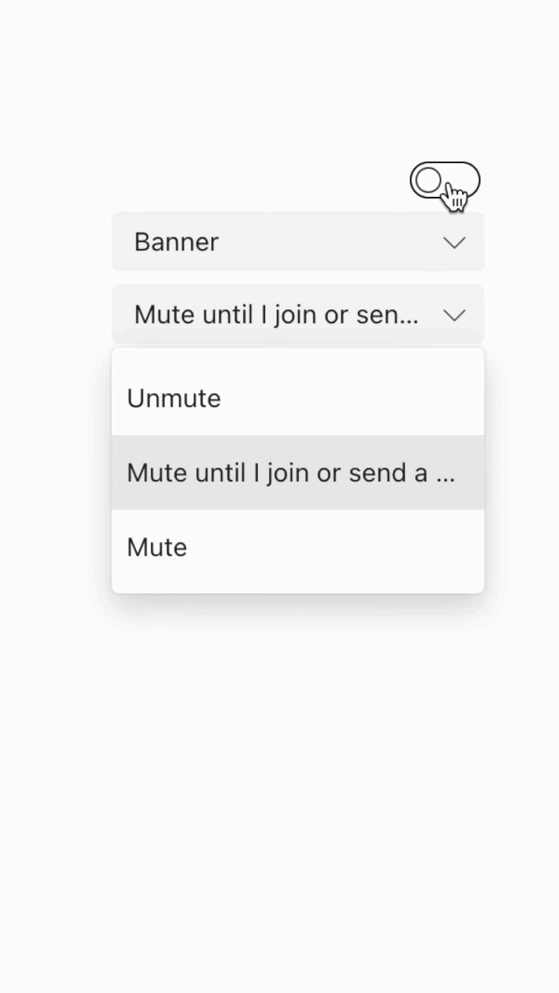
left_click(445, 184)
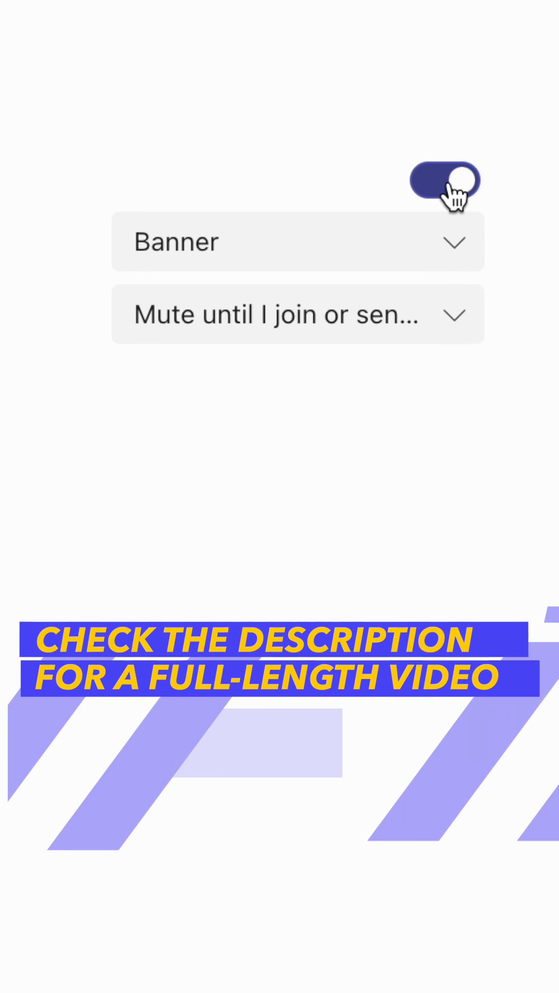